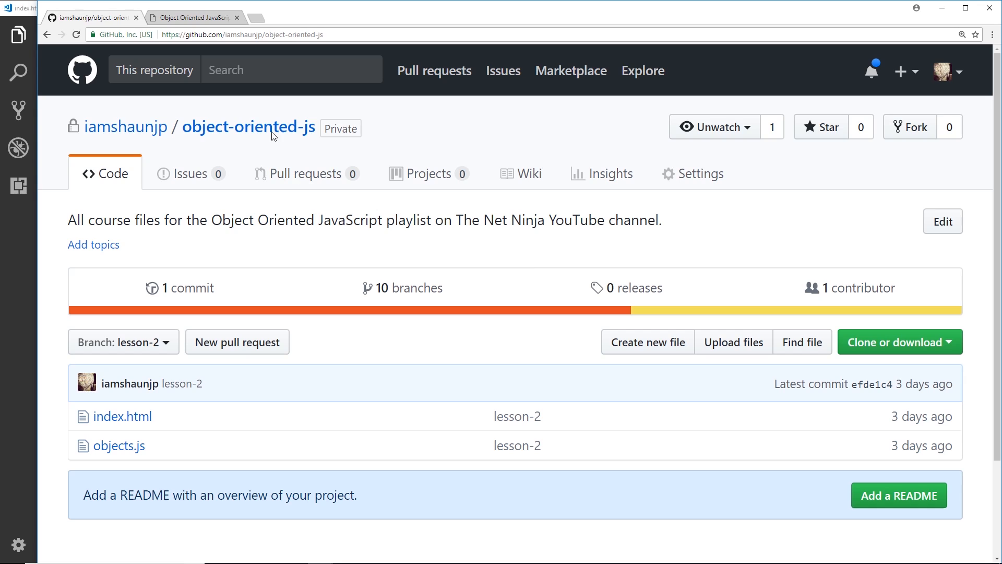
pyautogui.moveTo(405, 203)
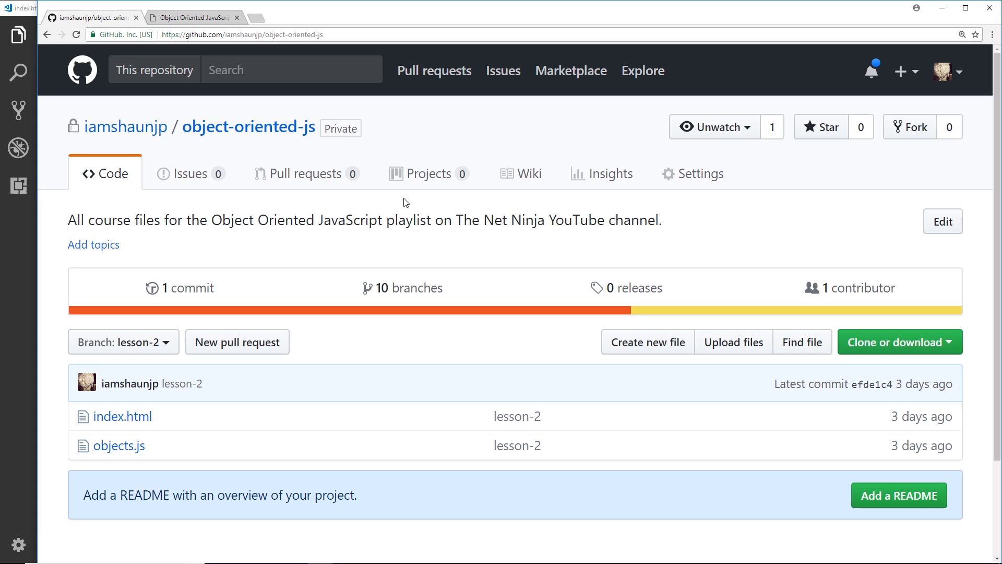
pyautogui.moveTo(409, 288)
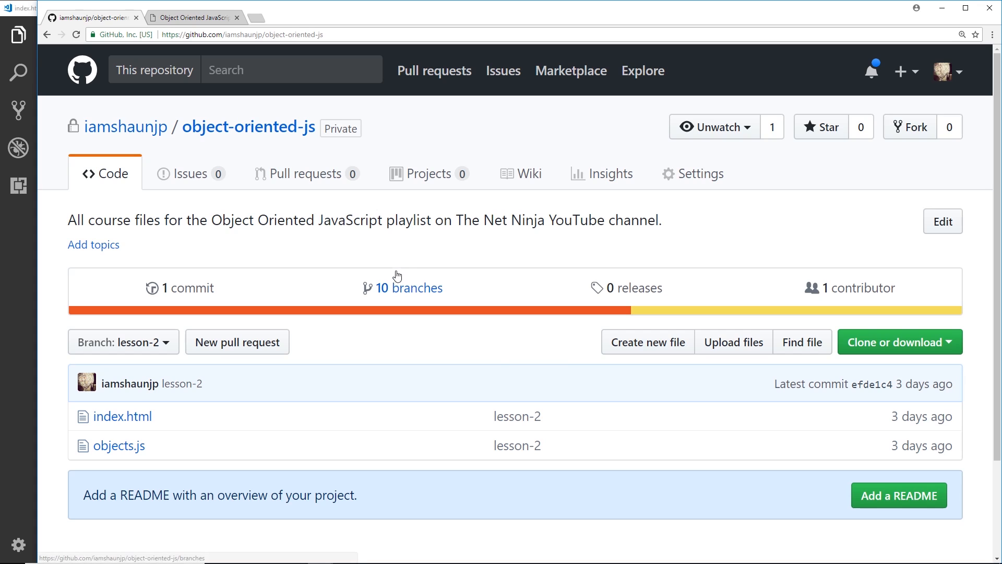
# Scroll down the object-oriented-js repository page to review the lesson-5 branch
pyautogui.scroll(-3)
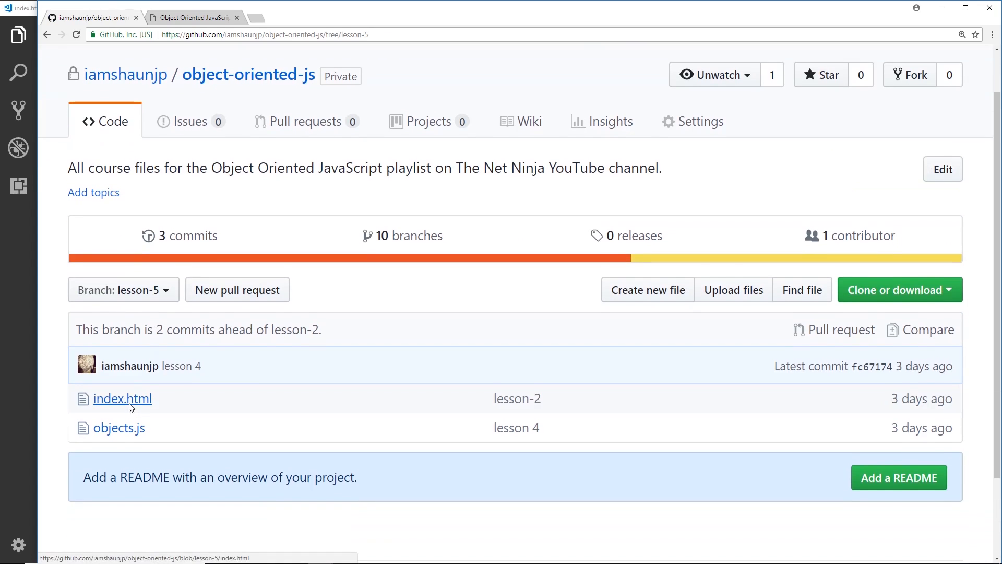
pyautogui.click(122, 398)
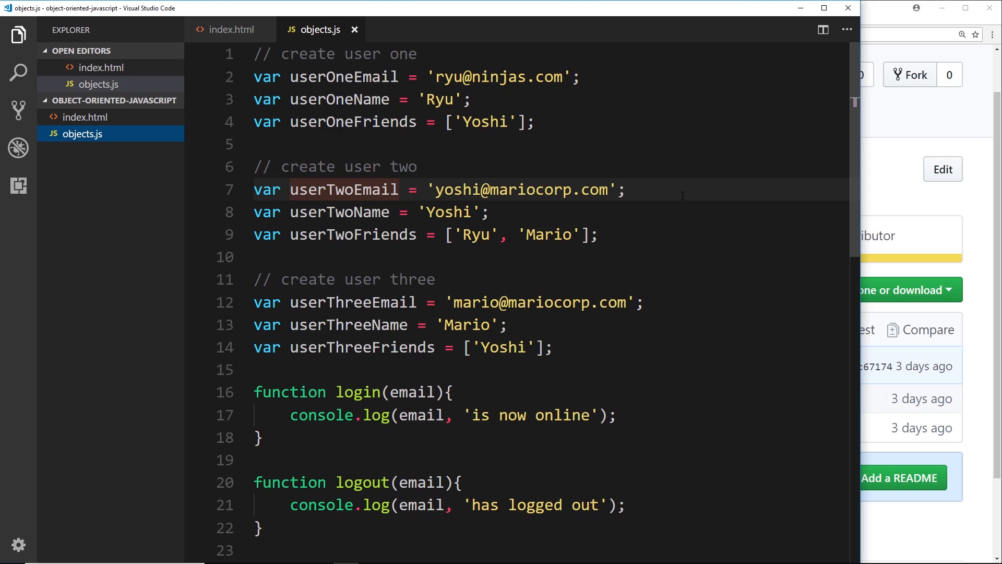
pyautogui.moveTo(671, 340)
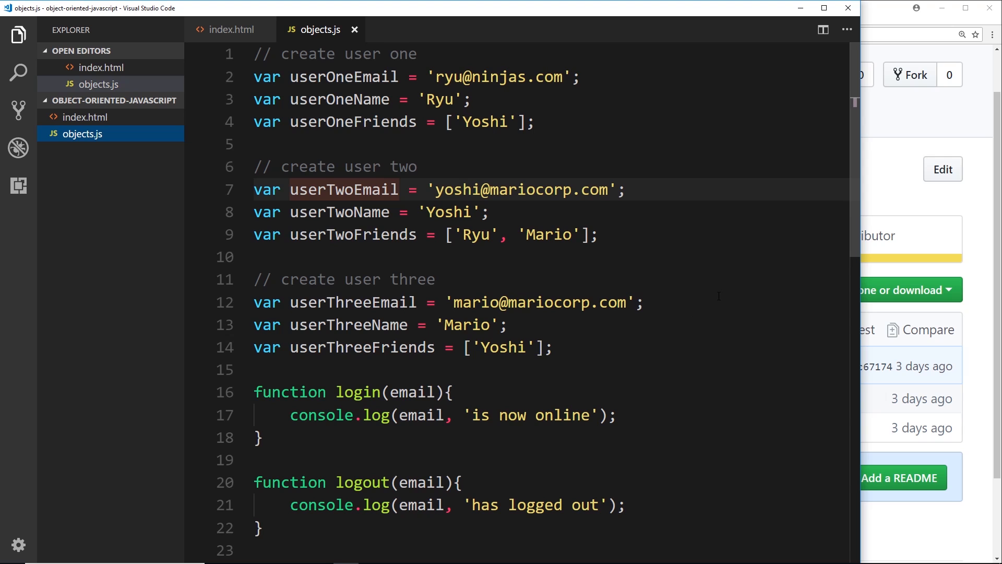
# Scroll through the old user variables and login/logout functions in objects.js
pyautogui.scroll(-3)
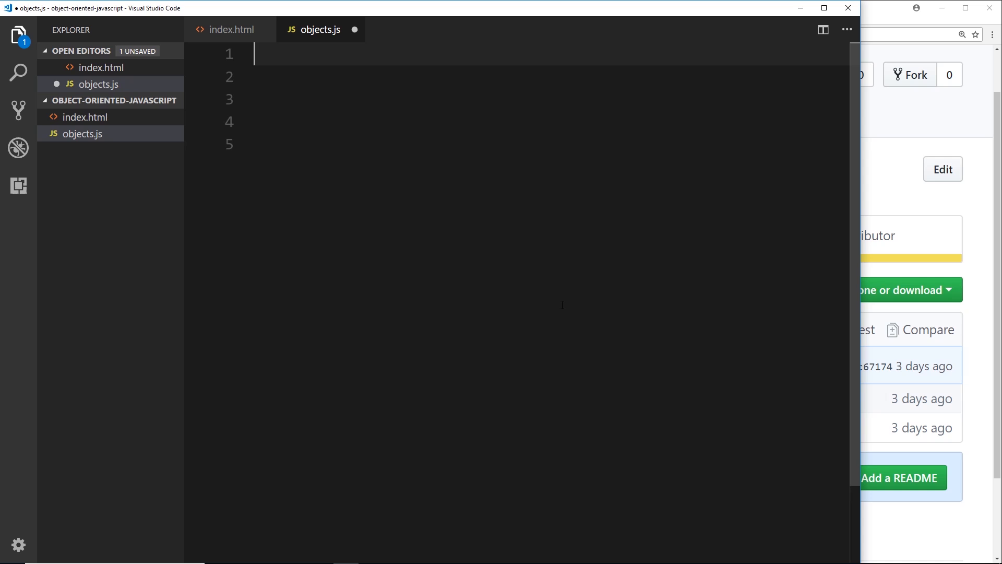
# Write var userOne = {}; and split its braces around a blank inner line
pyautogui.write('var')
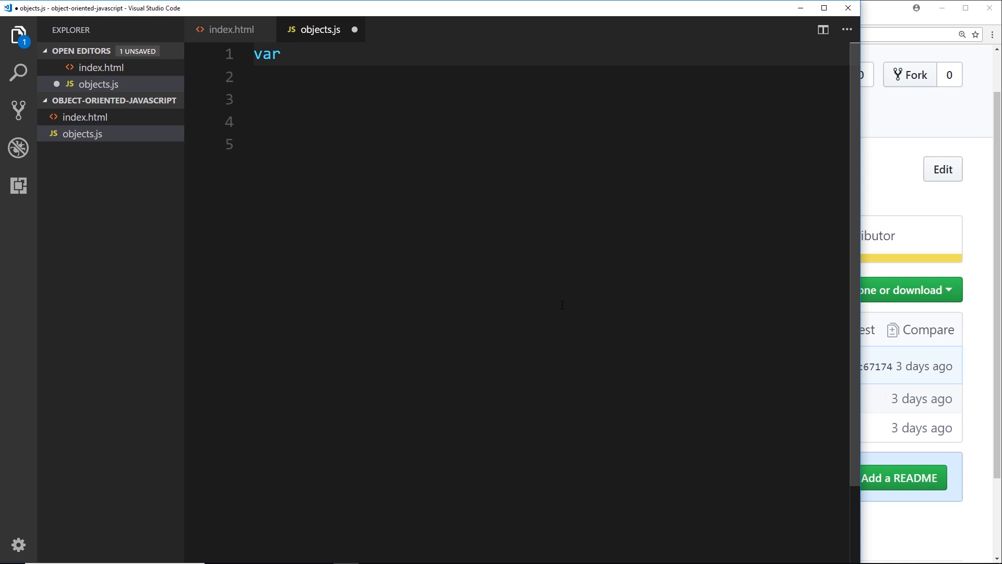
pyautogui.write('userOne =')
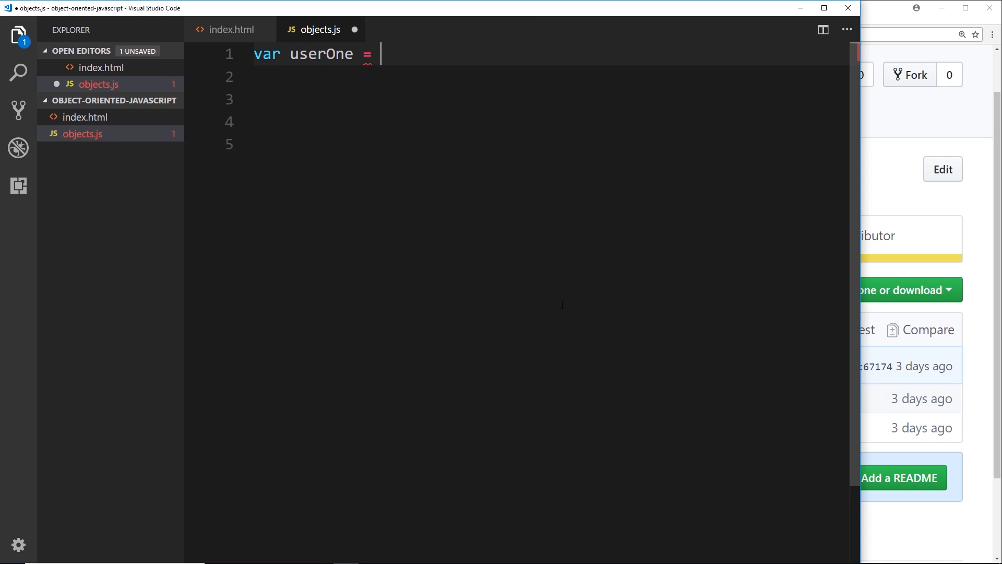
pyautogui.write('{}')
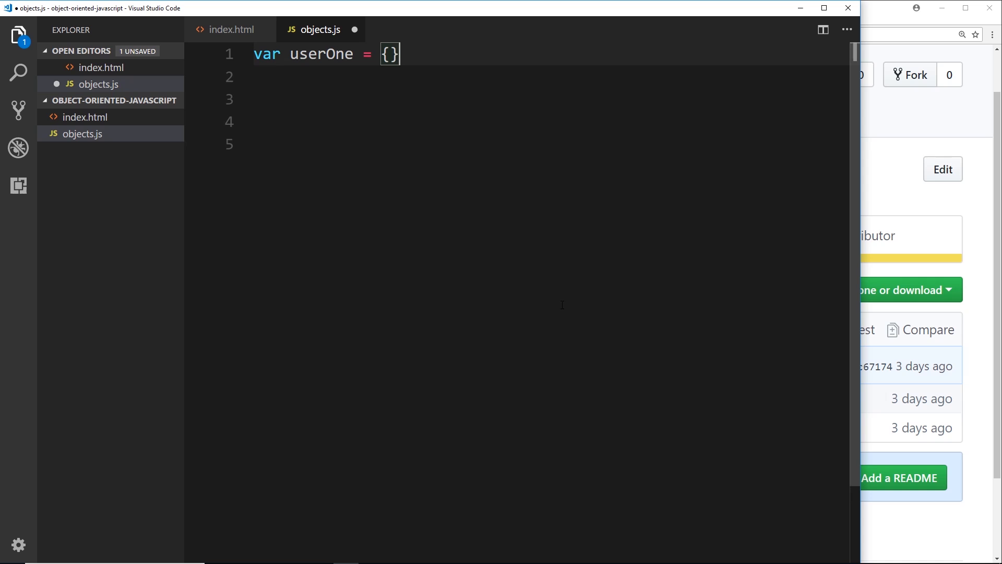
pyautogui.write(';')
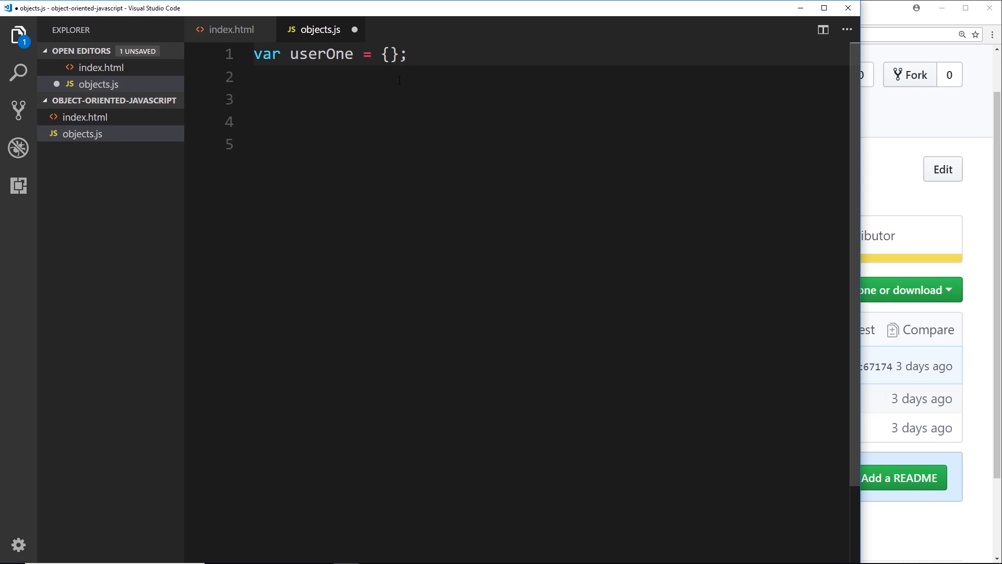
pyautogui.click(389, 54)
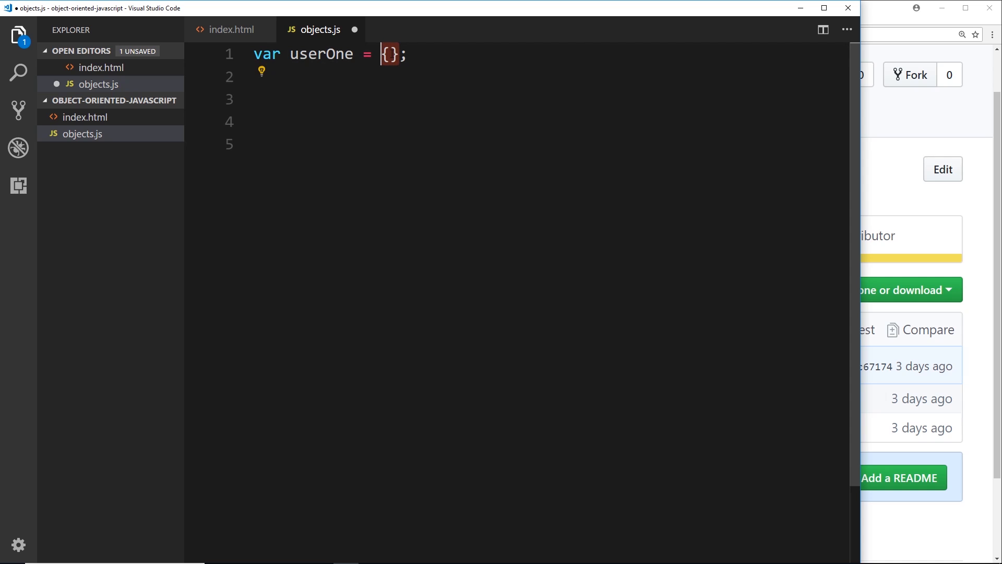
pyautogui.press('Enter')
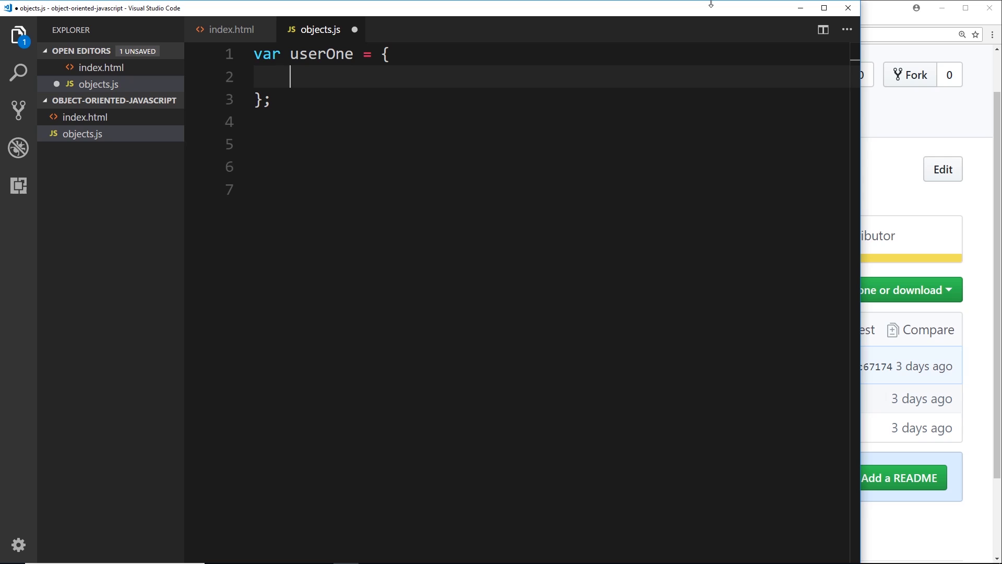
pyautogui.write('email')
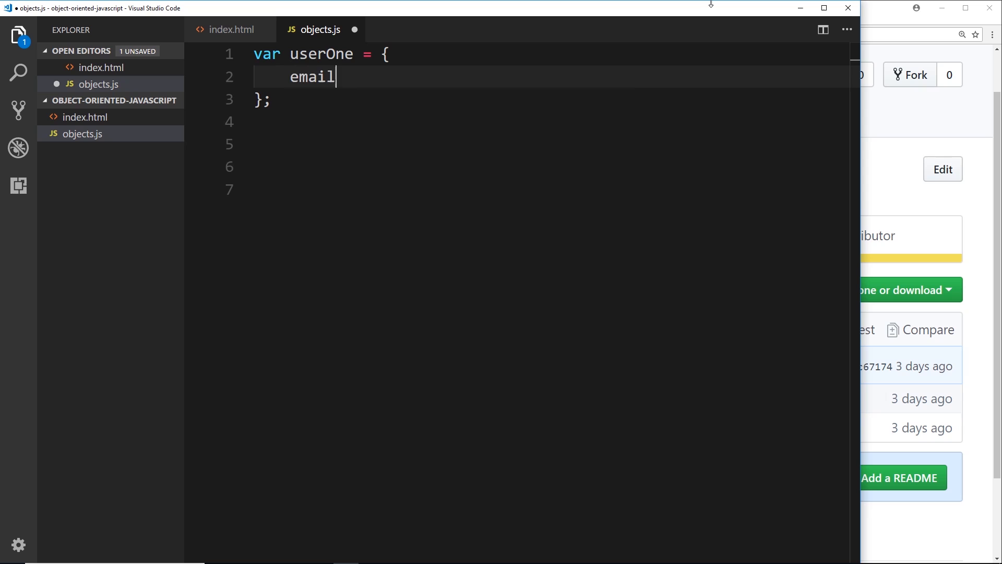
pyautogui.write(": '")
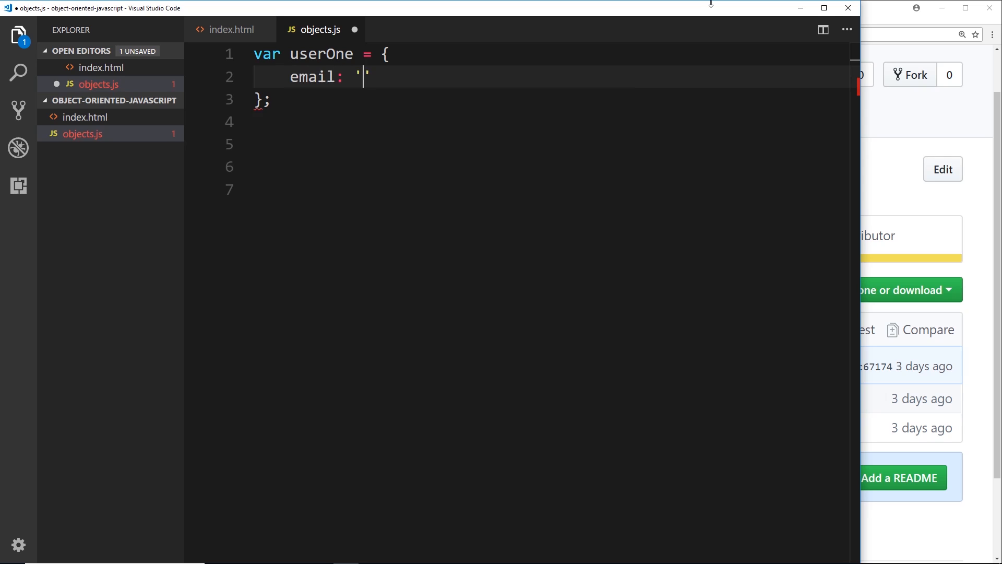
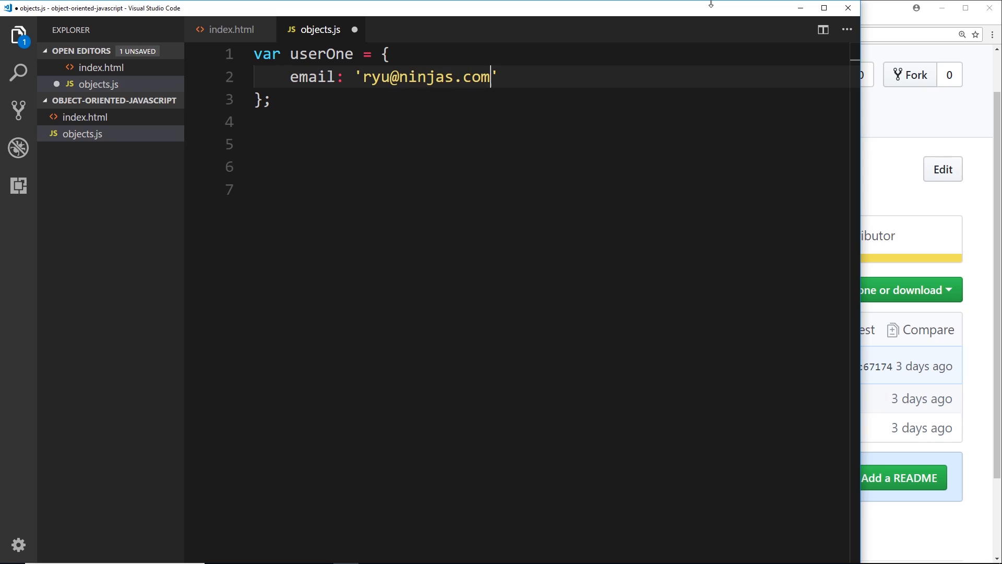
pyautogui.write(',')
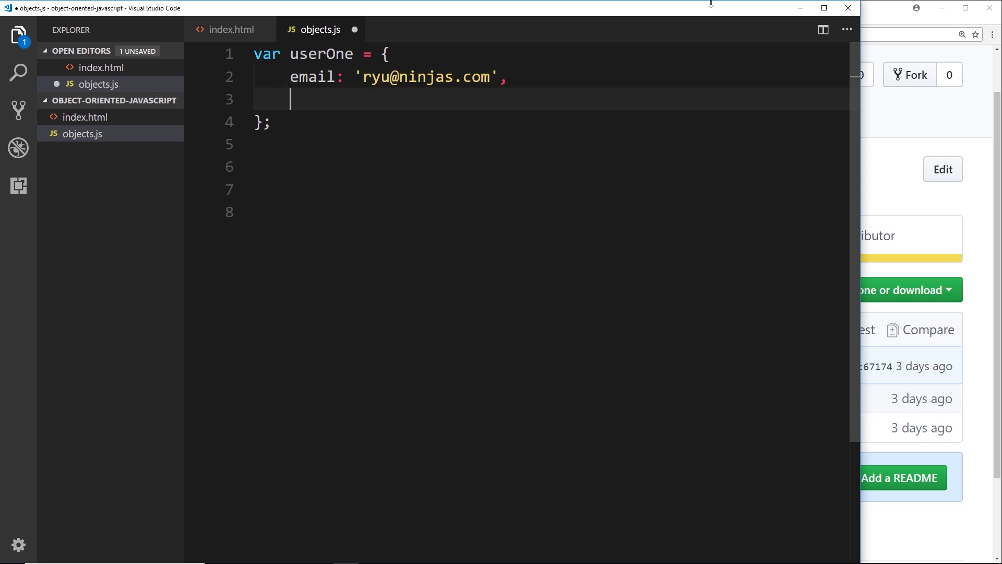
pyautogui.write("name: ''")
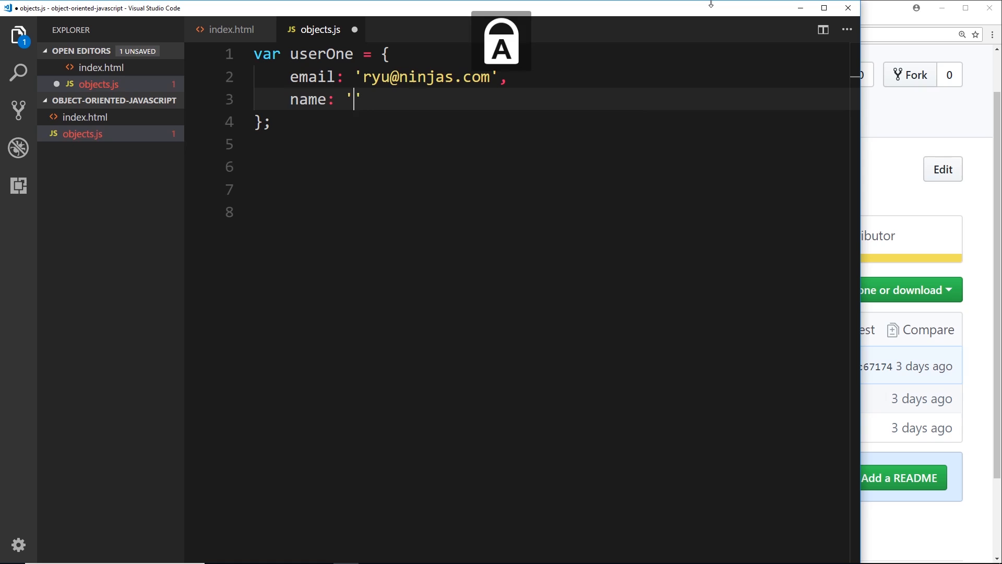
pyautogui.write('Ryu')
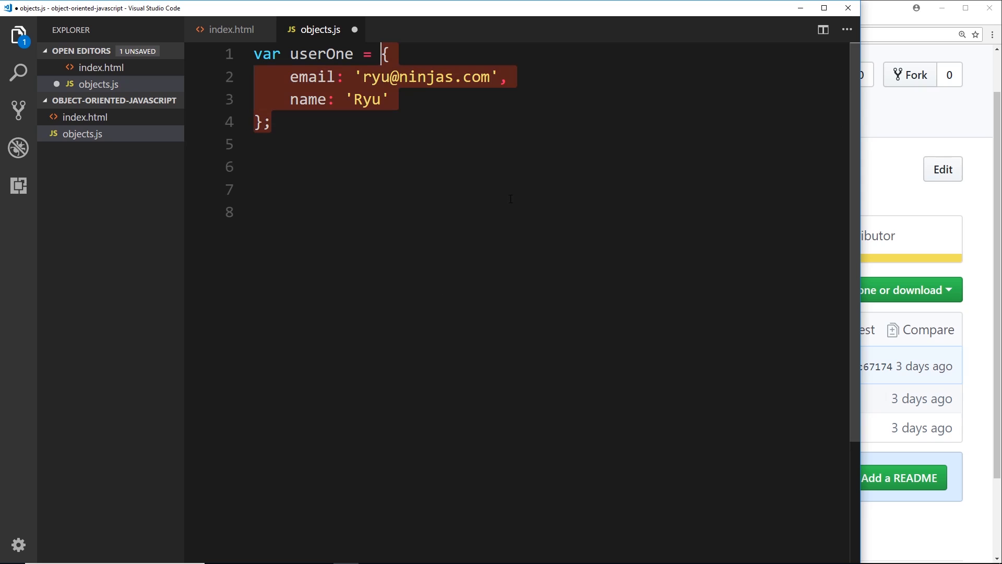
pyautogui.moveTo(313, 77)
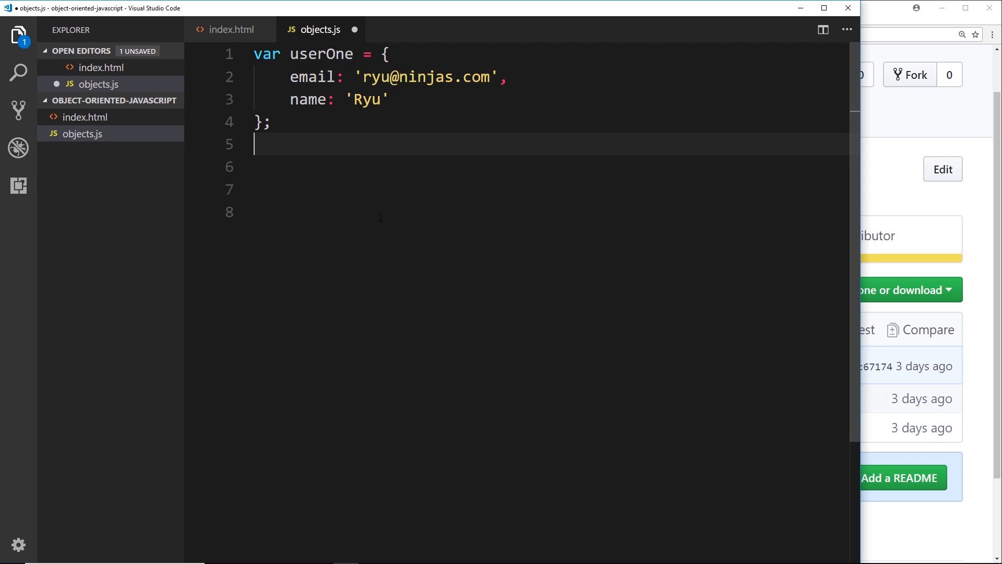
# Below the userOne object, write console.log(userOne.name)
pyautogui.press('enter')
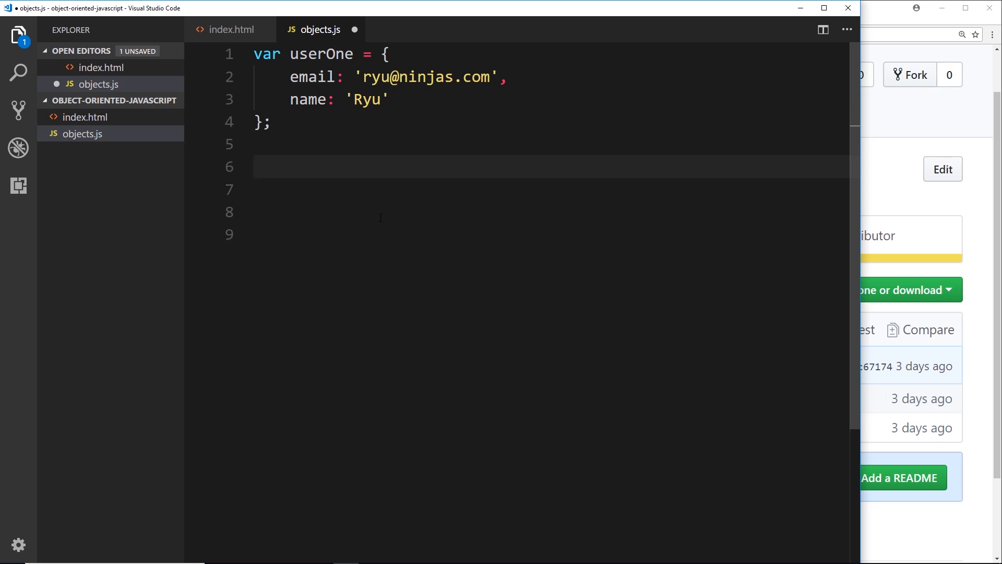
pyautogui.write('c')
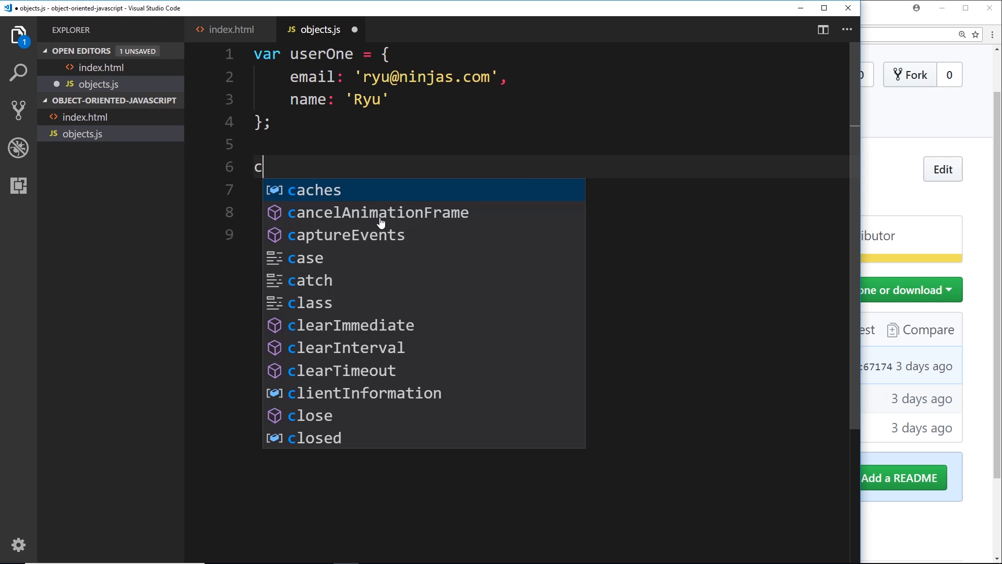
pyautogui.write('onsole.log(u')
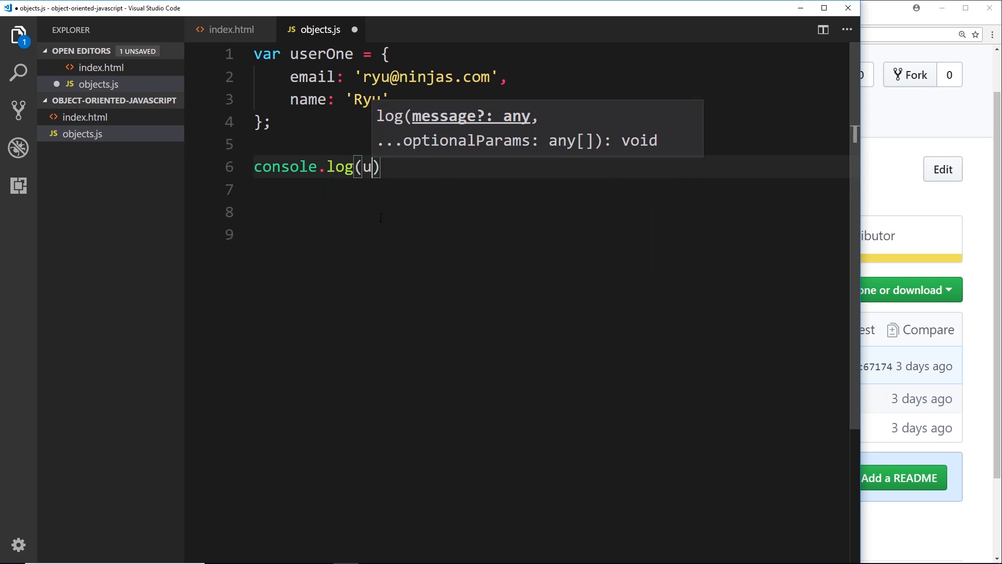
pyautogui.write('serOne.name')
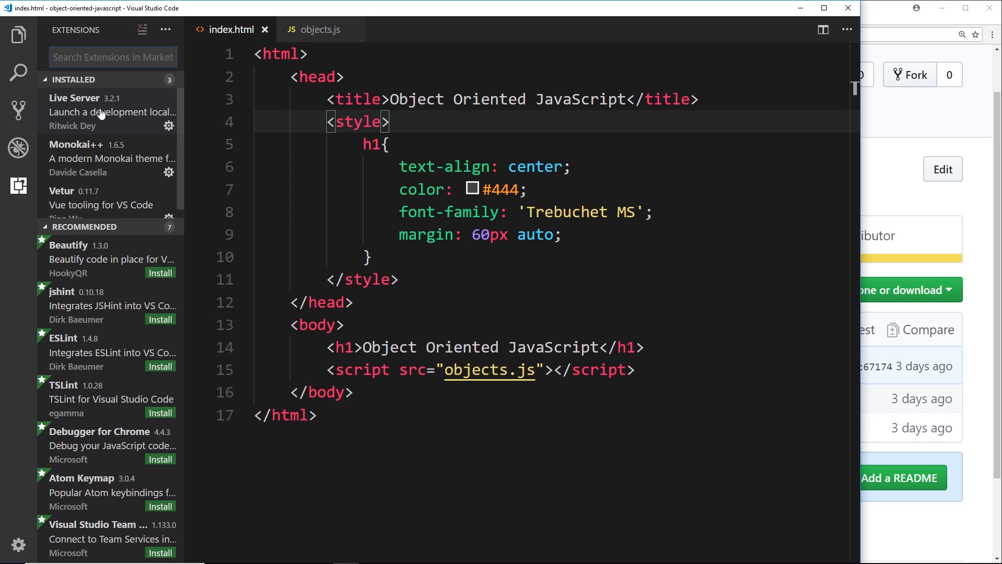
pyautogui.moveTo(648, 135)
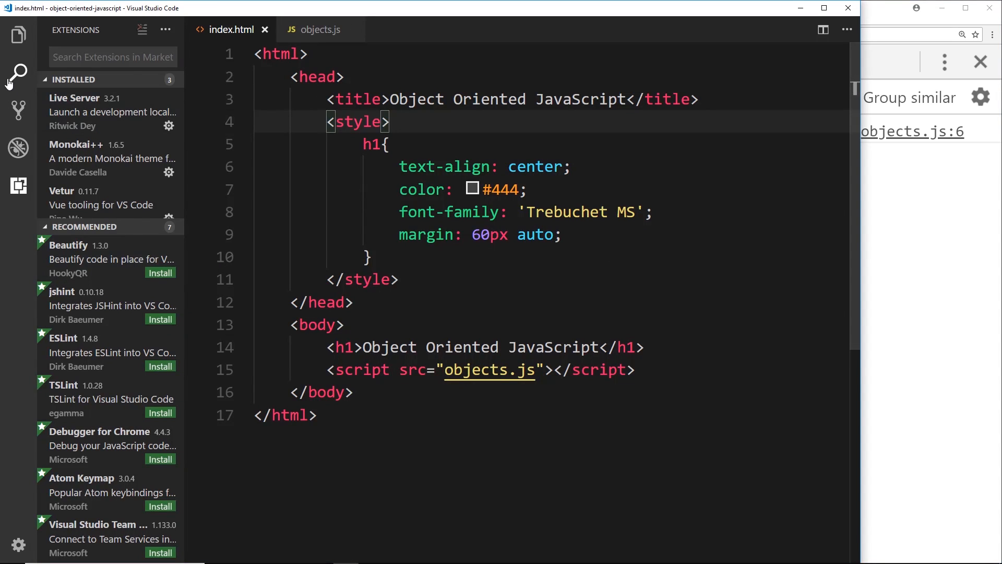
# Return to objects.js from the Explorer and start a new property line in userOne
pyautogui.click(320, 29)
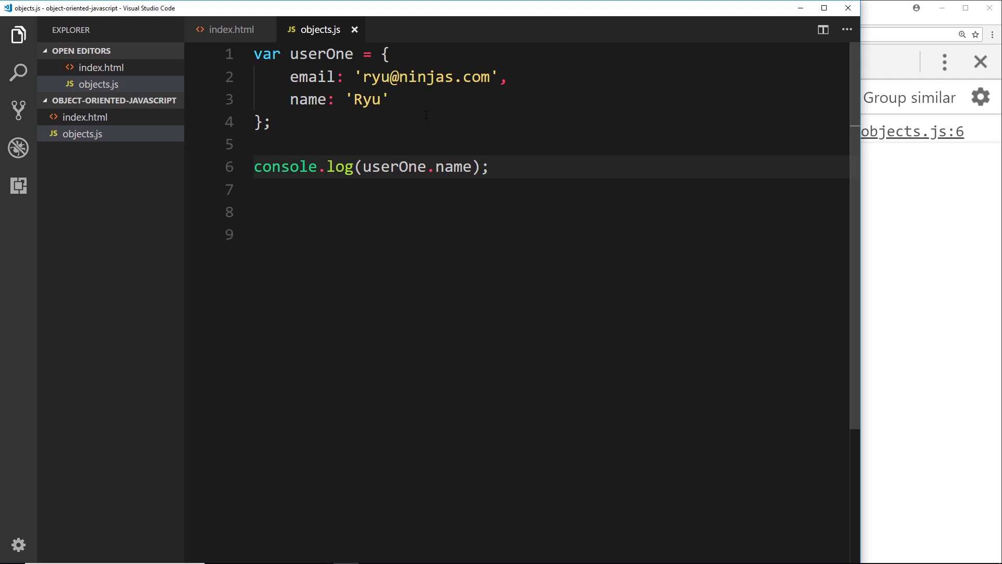
pyautogui.press('Enter')
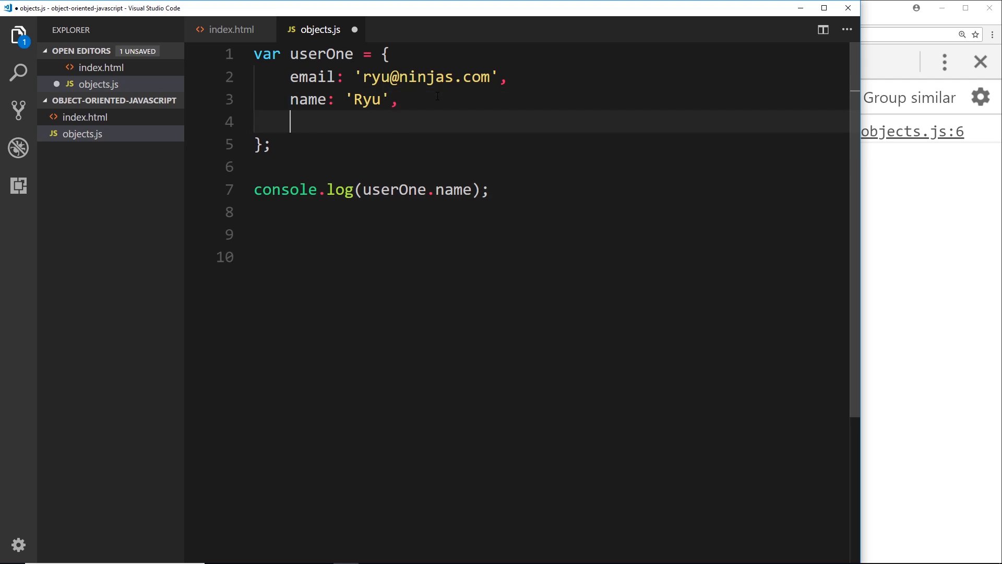
# Add a shorthand login(){} method to userOne with an open, empty body
pyautogui.write('lo')
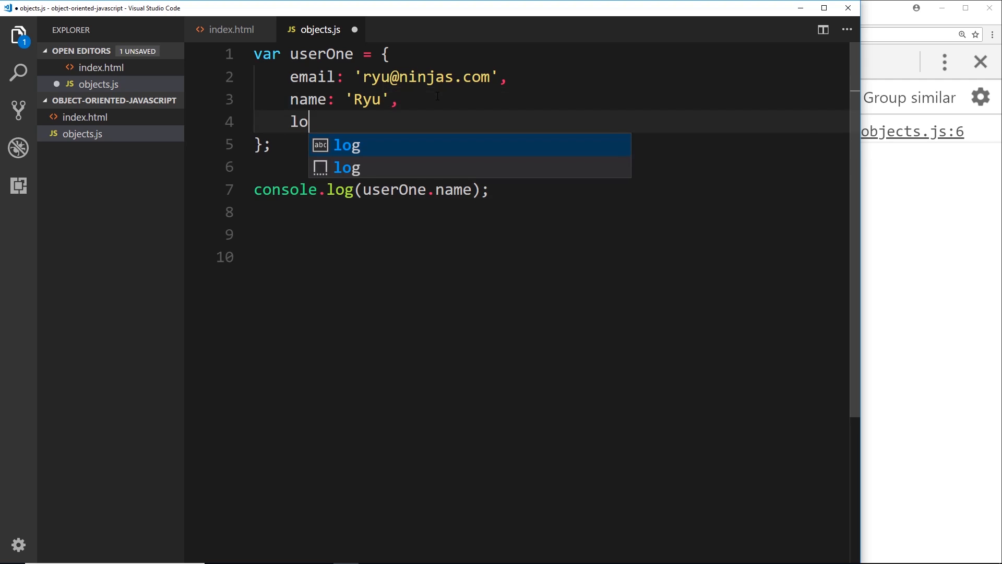
pyautogui.write('gin: functi')
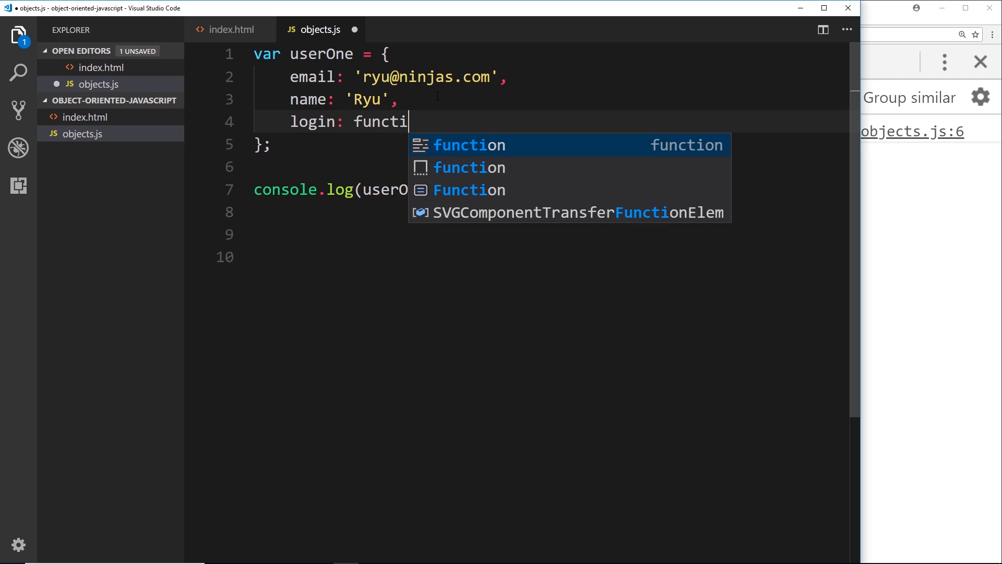
pyautogui.press('Tab')
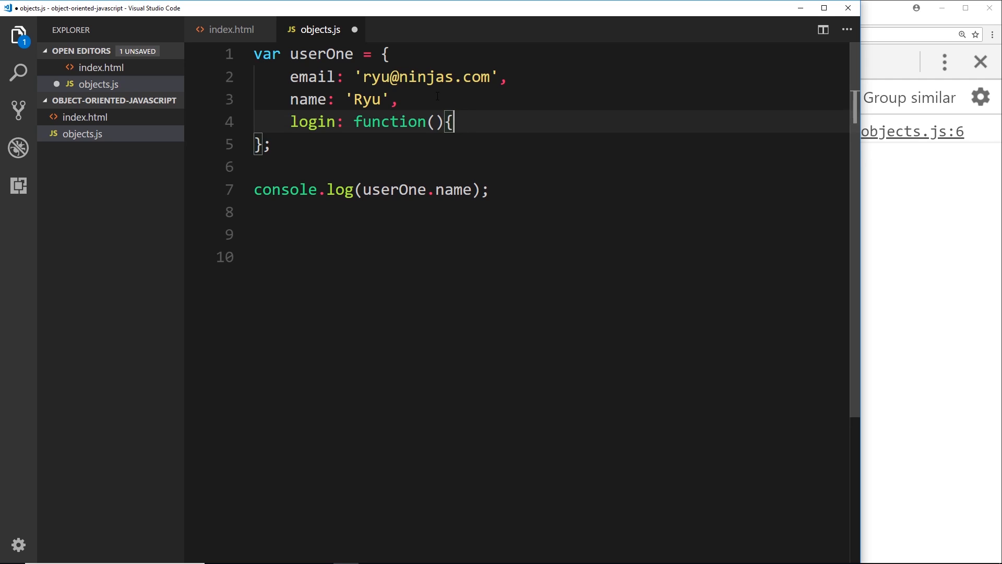
pyautogui.press('Backspace')
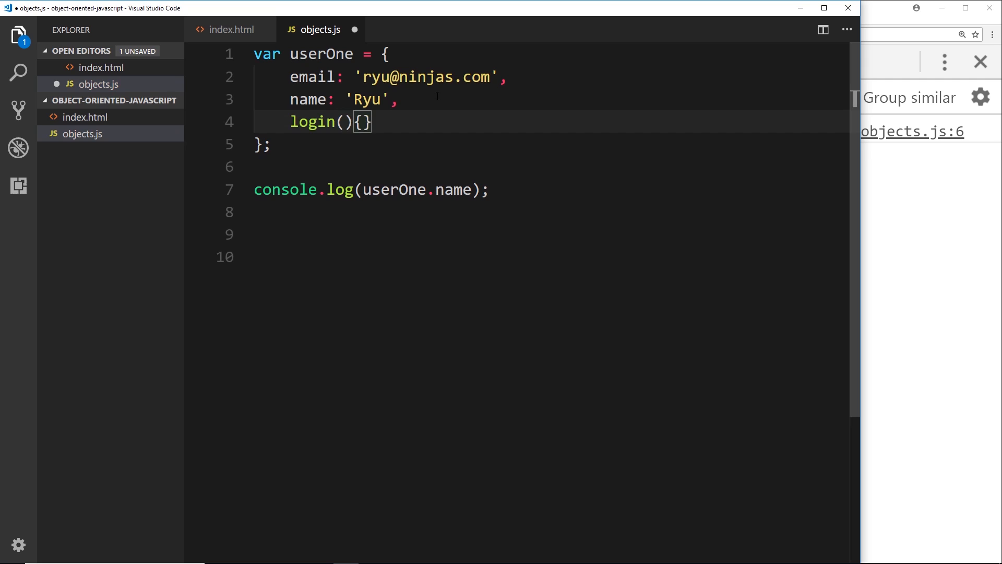
pyautogui.press('Enter')
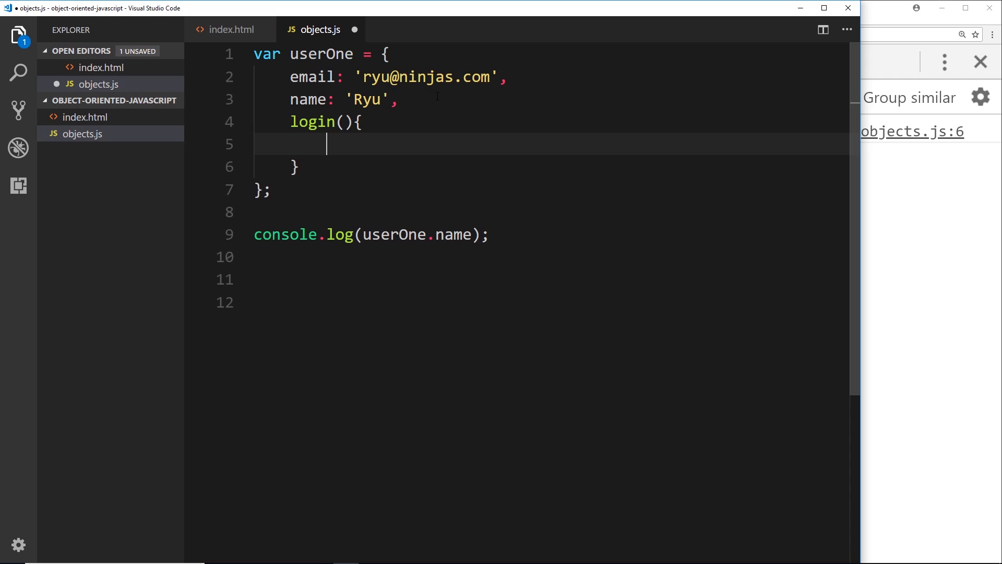
# Inside login, write console.log(this.email
pyautogui.write('console.l')
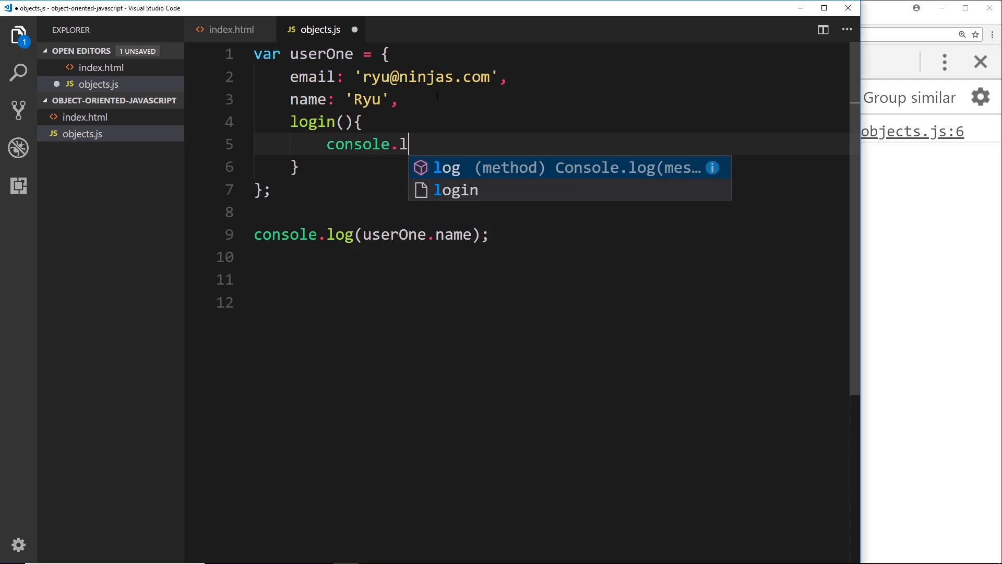
pyautogui.write('og(this')
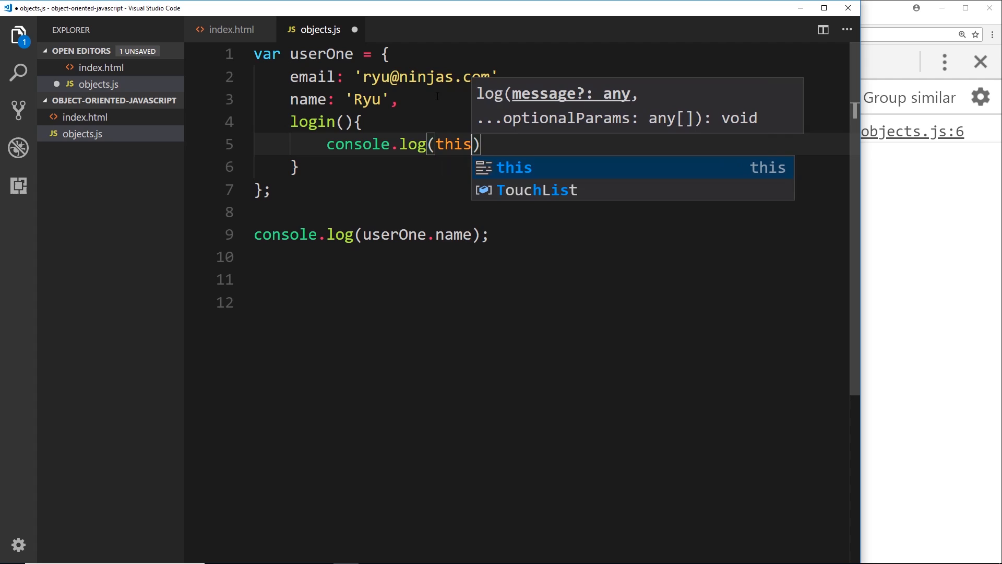
pyautogui.write('.email')
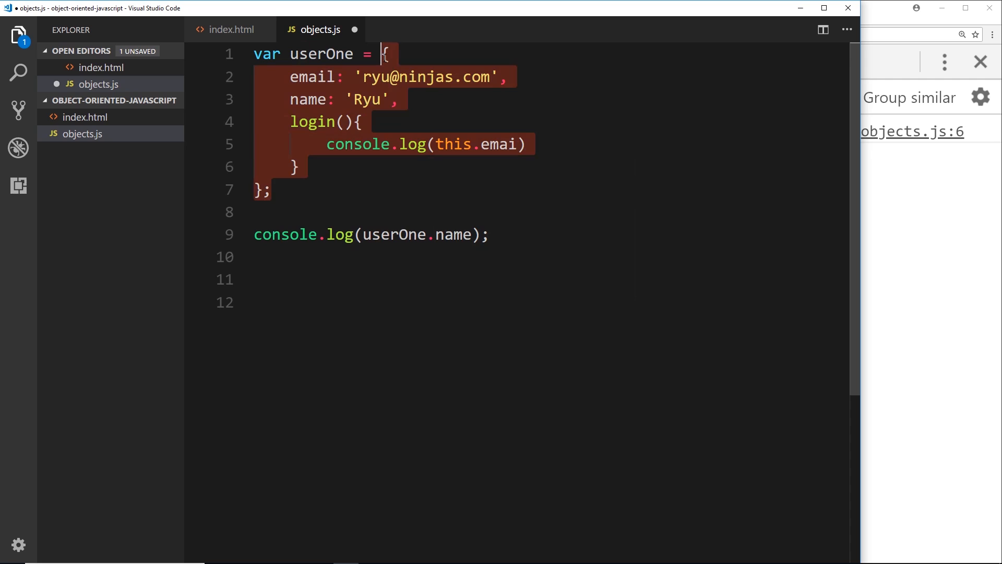
pyautogui.moveTo(508, 286)
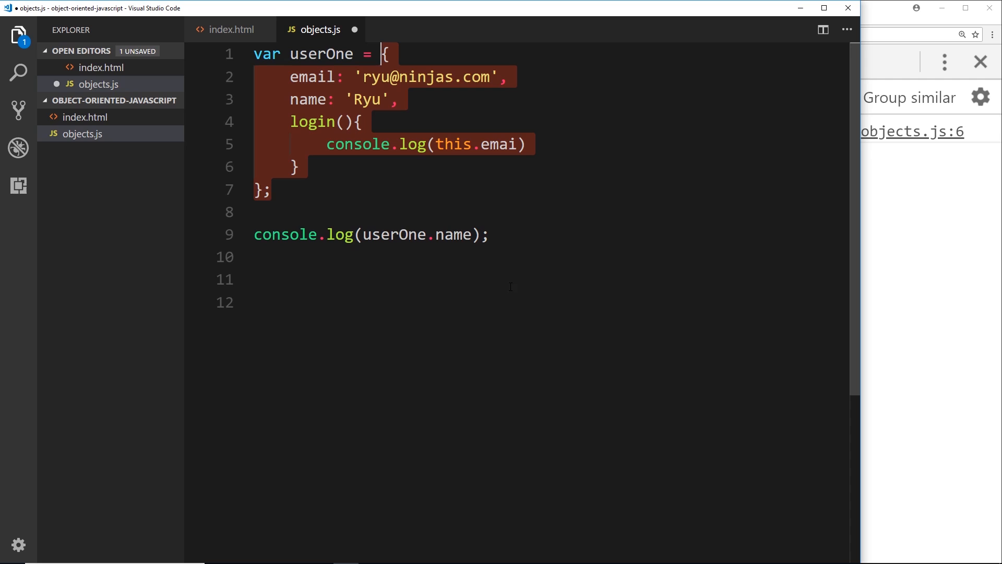
# Type an example 'this' below the object, then return to login's log statement
pyautogui.click(447, 144)
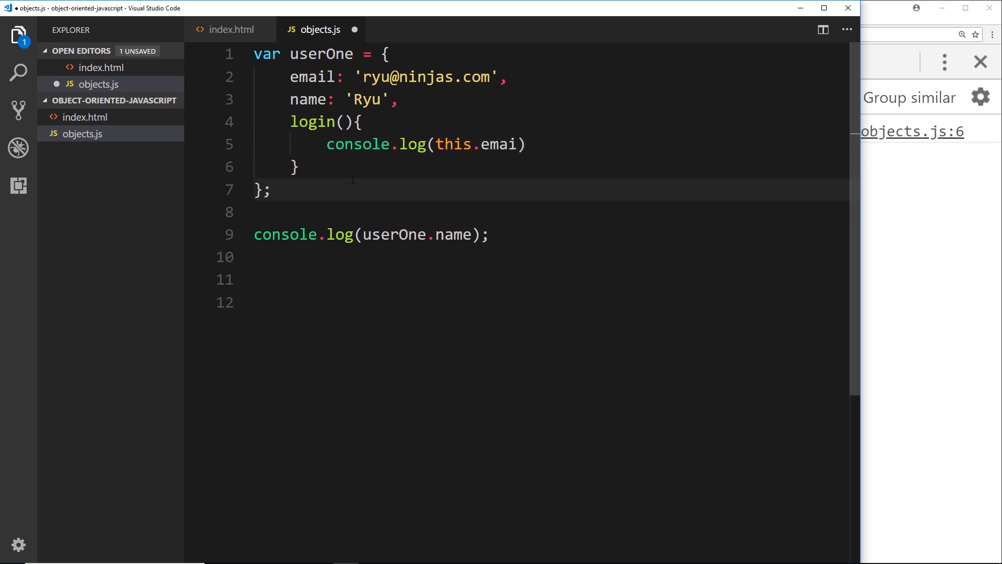
pyautogui.write('this')
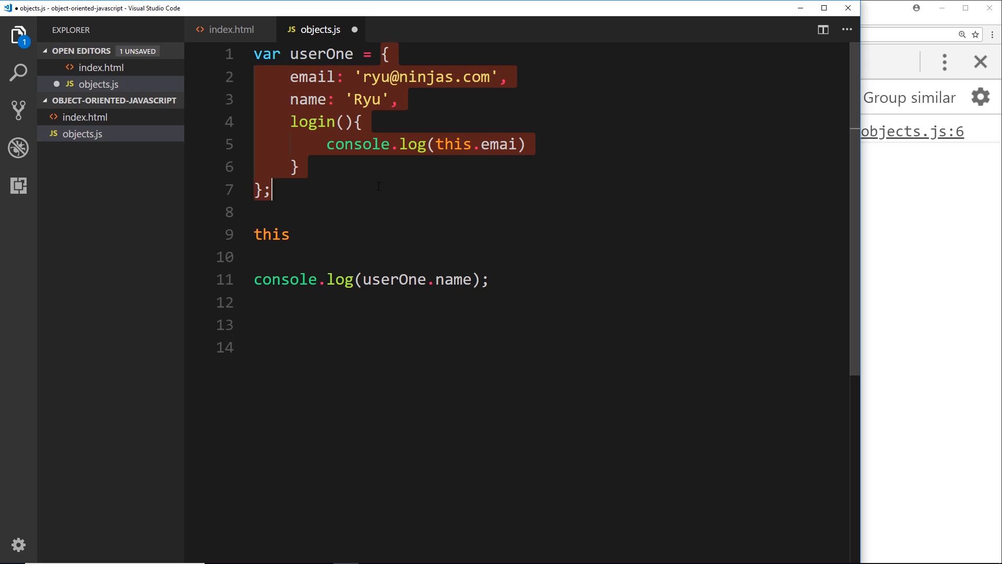
pyautogui.click(463, 144)
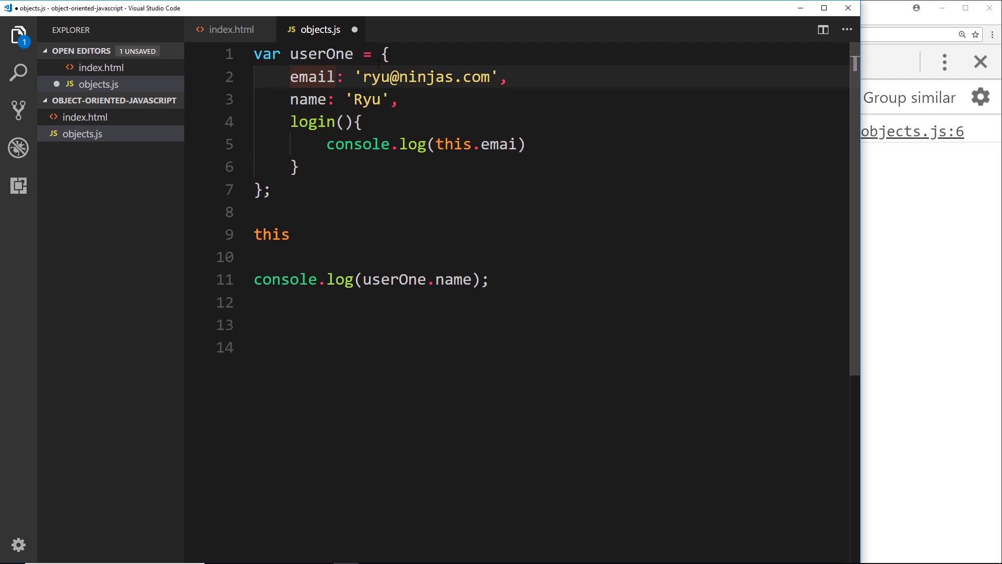
pyautogui.click(290, 234)
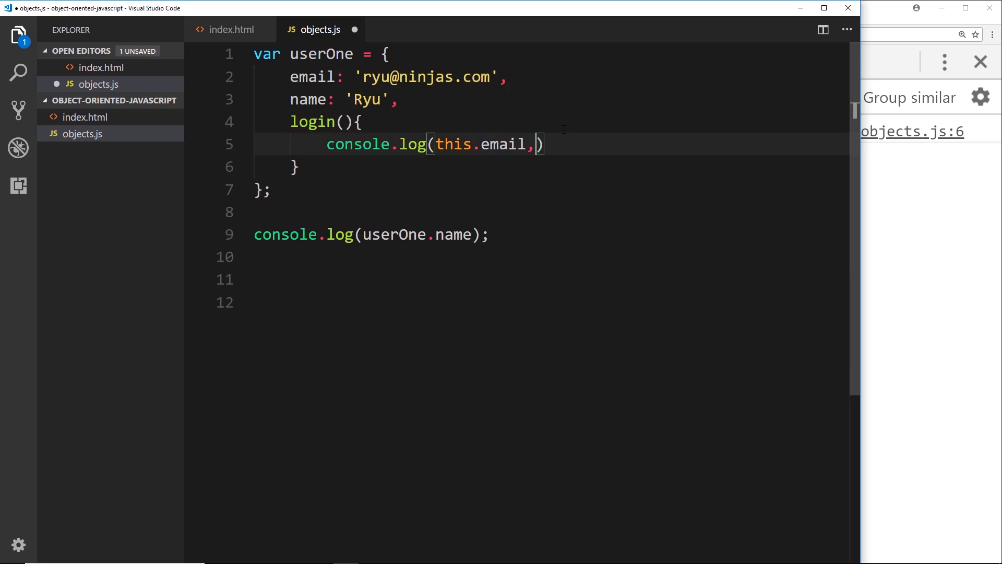
# Finish login's 'has logged in' message, add logout logging 'has logged out', and save
pyautogui.write("'has logged in")
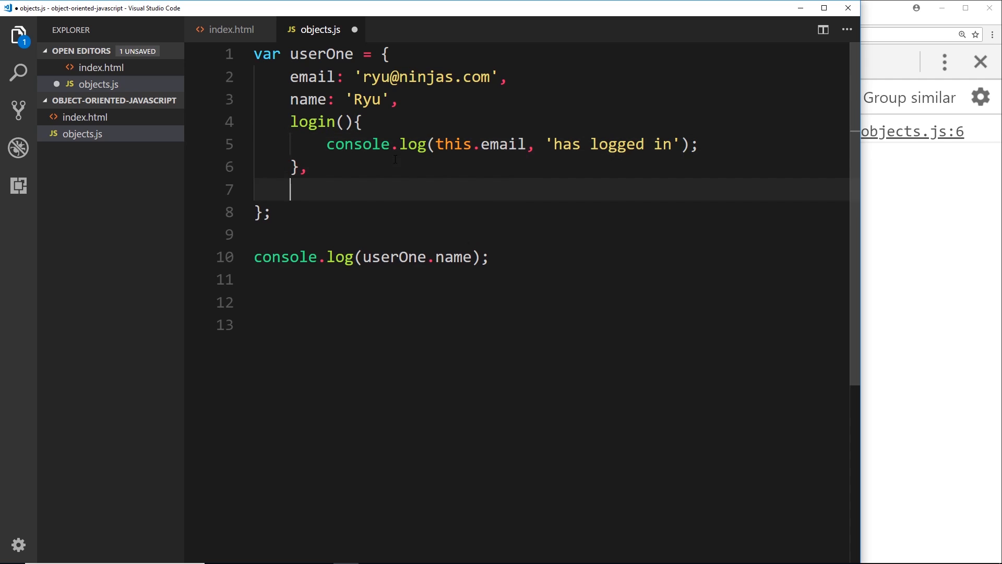
pyautogui.write('logout(){}')
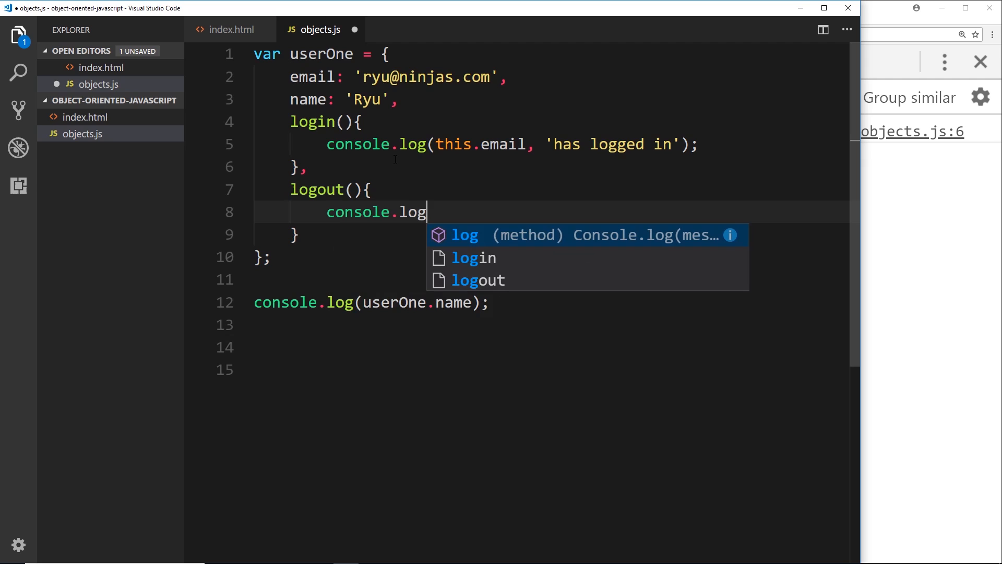
pyautogui.write('(this')
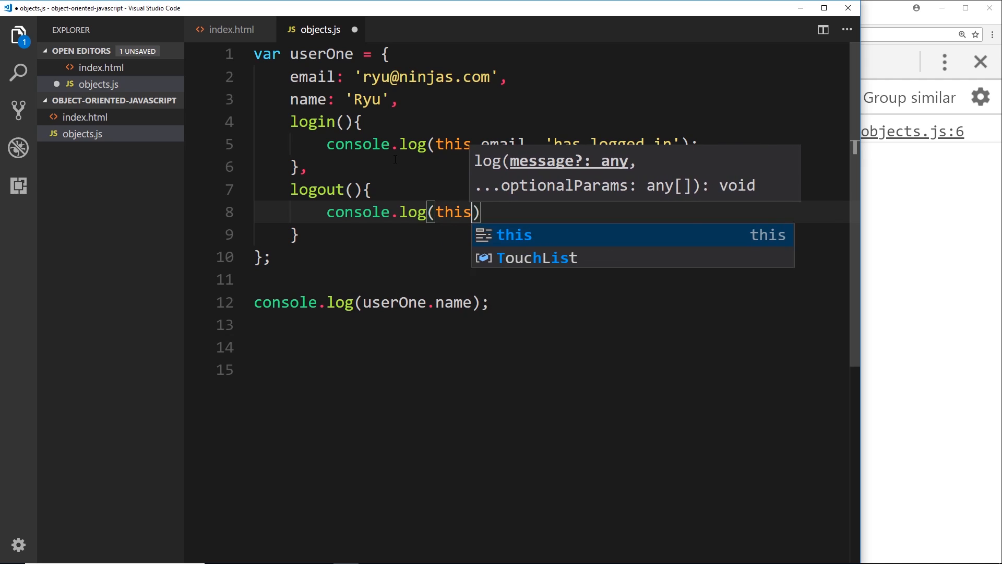
pyautogui.write('.email')
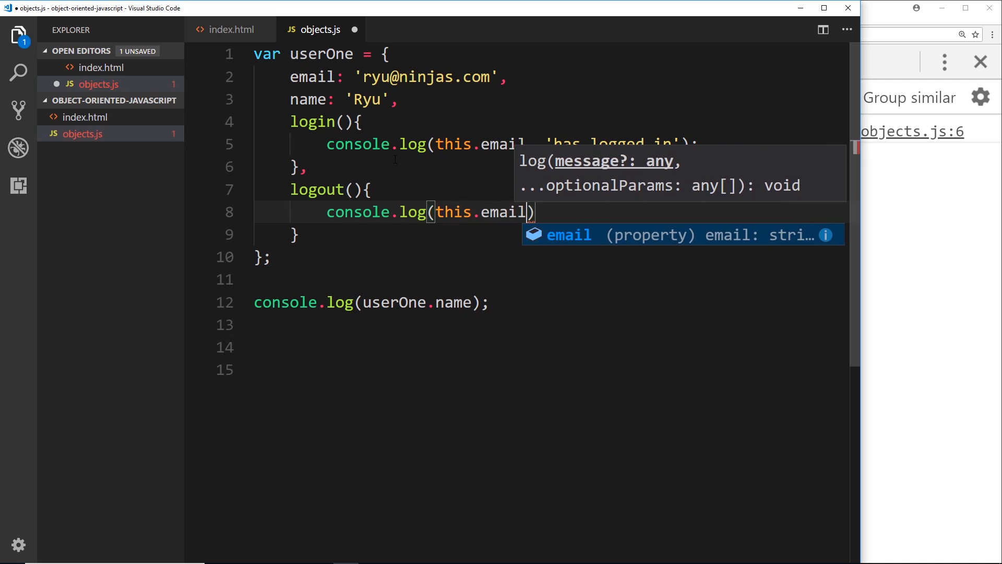
pyautogui.write(", 'has '")
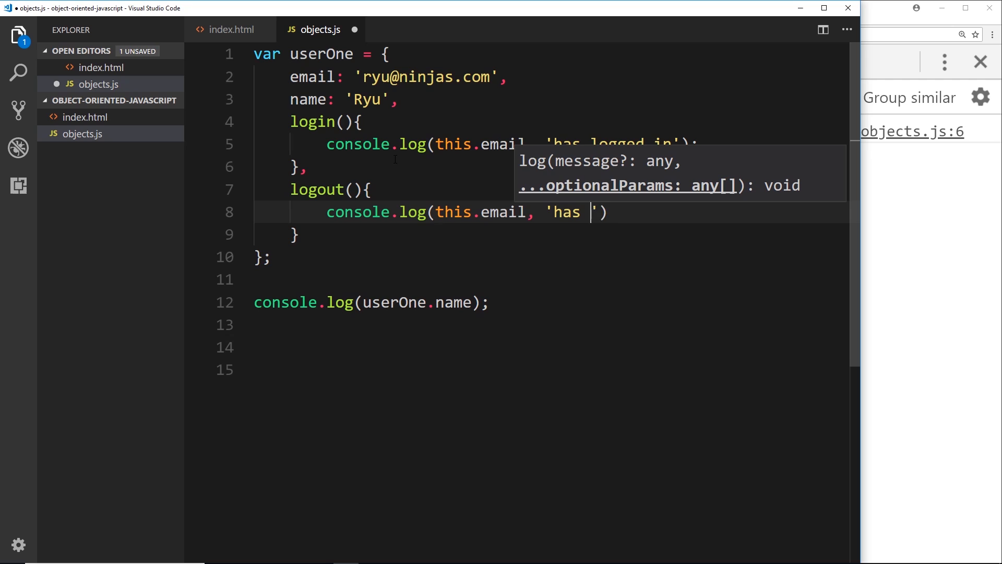
pyautogui.write('logged out')
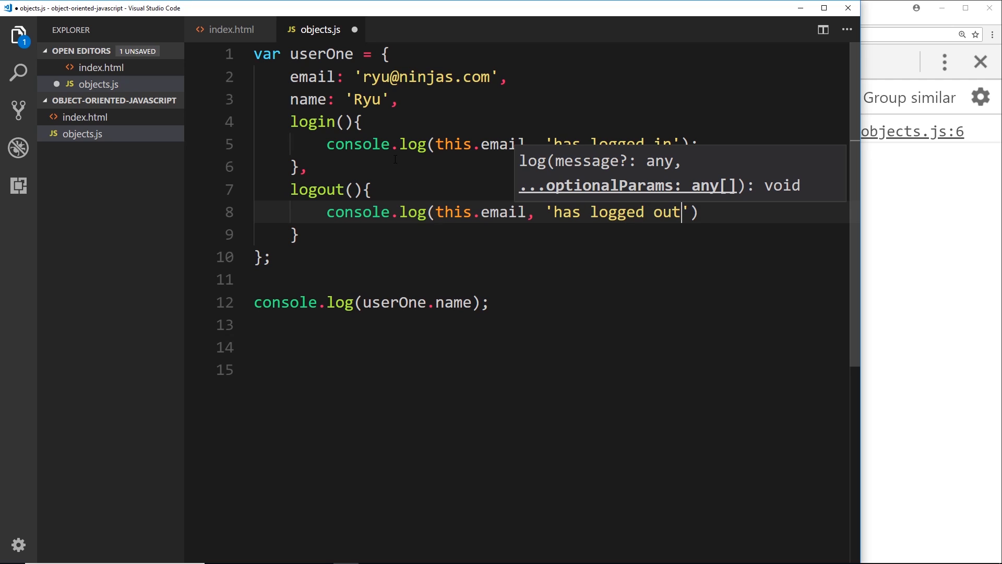
pyautogui.write(';')
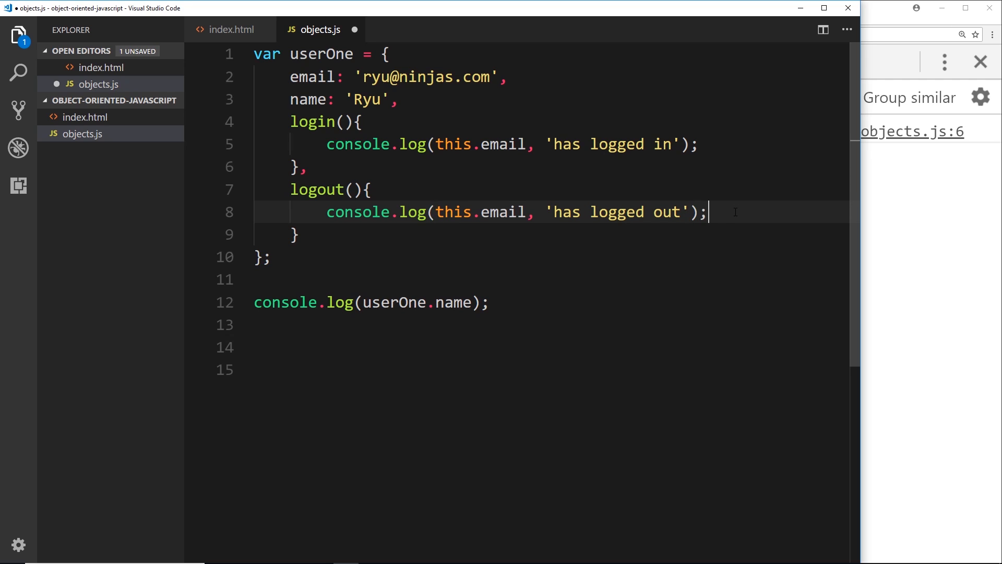
pyautogui.press('ctrl+s')
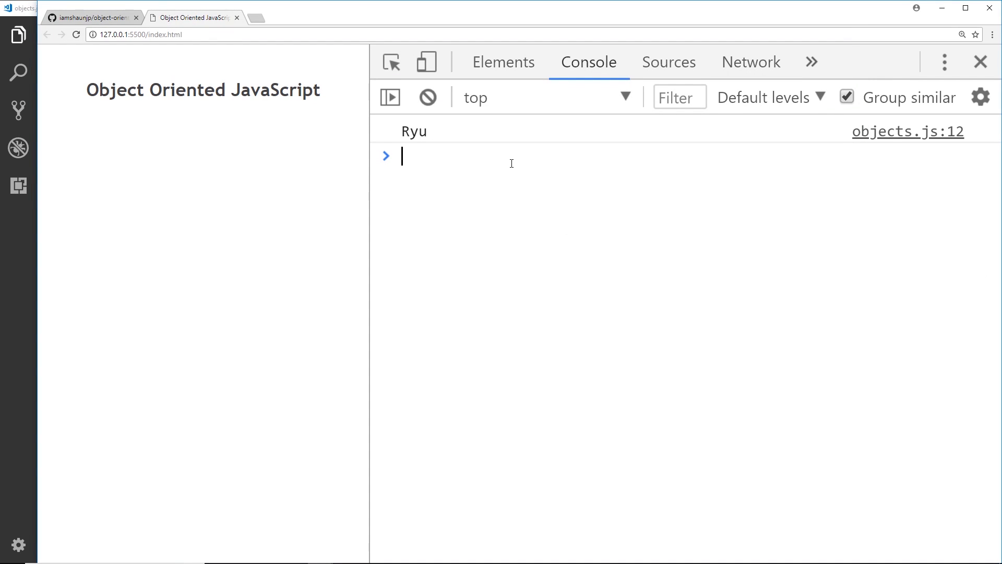
# In the Chrome console, expand userOne's properties and run userOne.login()
pyautogui.write('userOne')
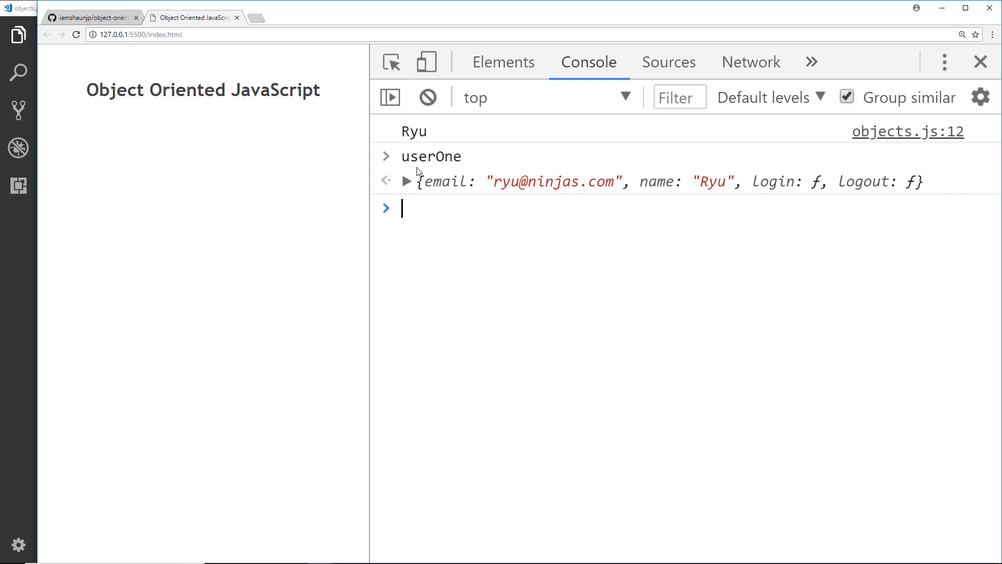
pyautogui.click(407, 182)
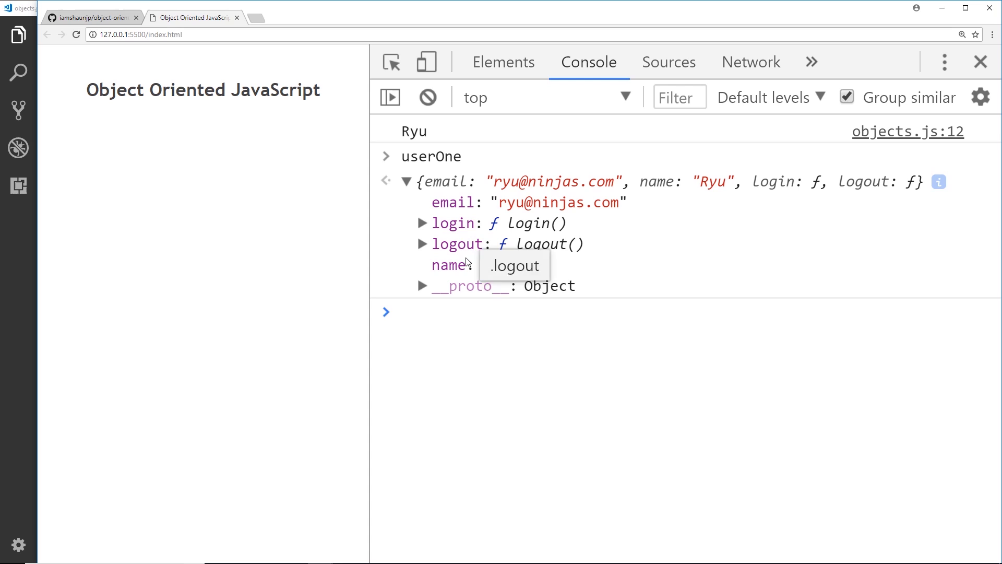
pyautogui.moveTo(461, 266)
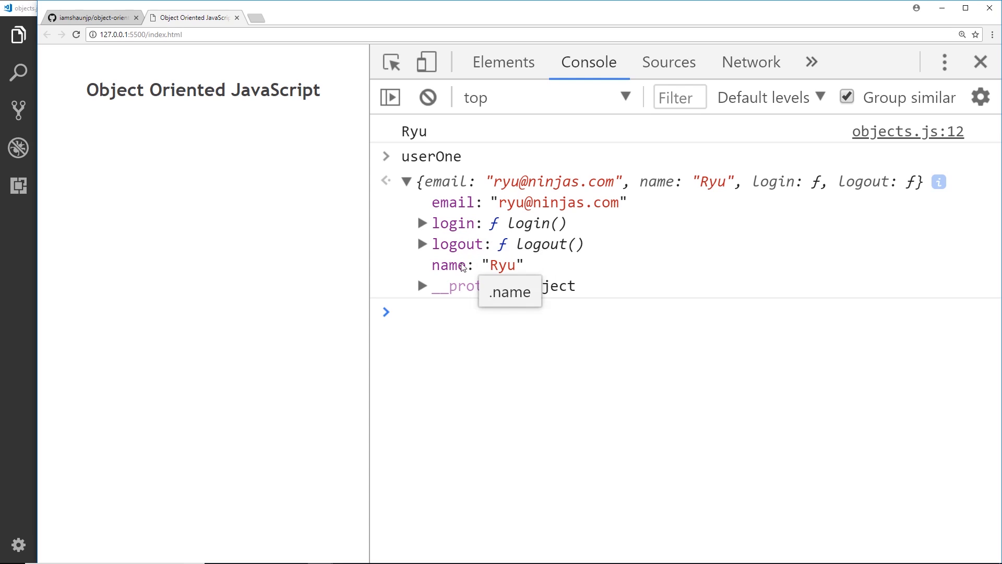
pyautogui.write('userOne.login(')
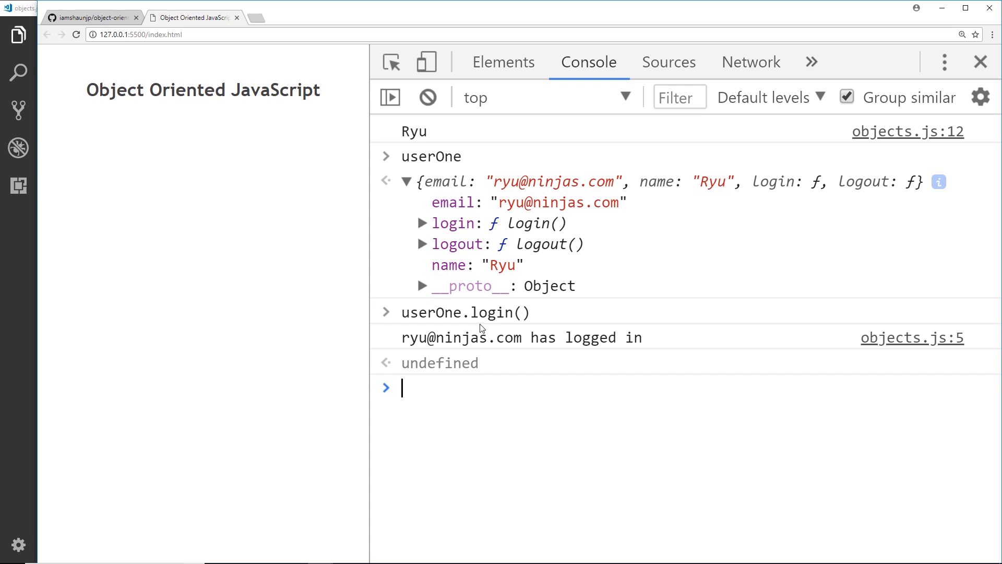
pyautogui.write('userOne')
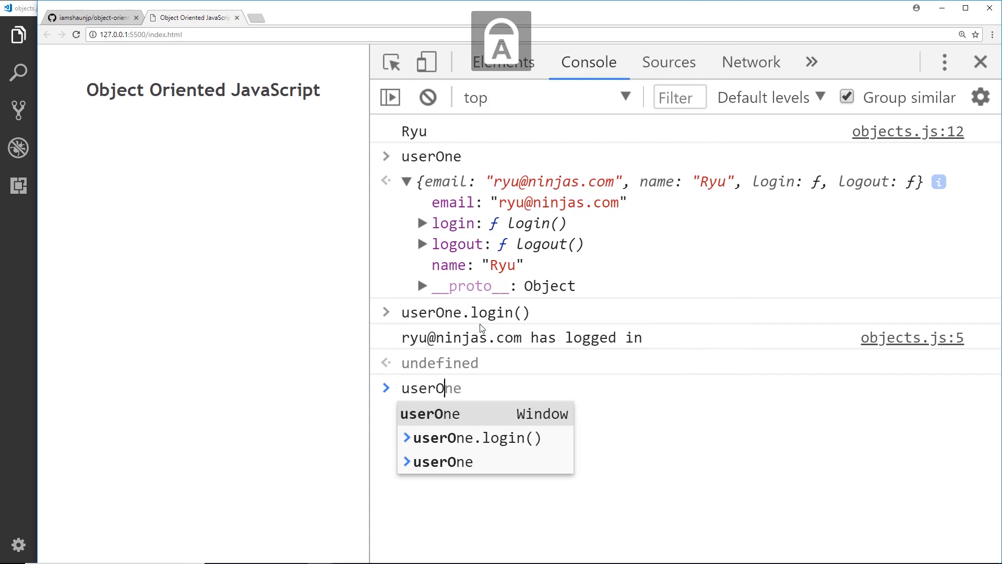